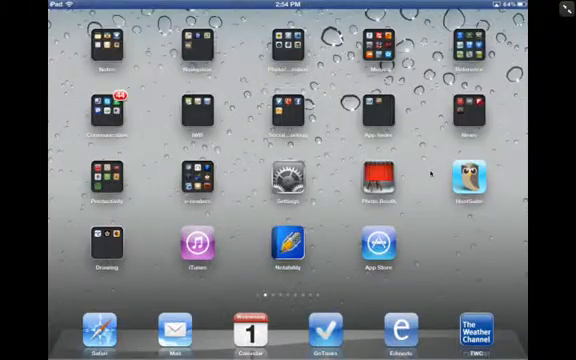
Open the iPad Settings app to reach General > Sounds with Change with Buttons on.
{"action": "left_click", "coordinate": [291, 189]}
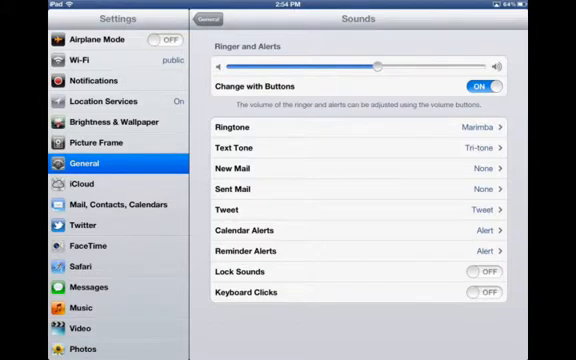
{"action": "left_click", "coordinate": [487, 86]}
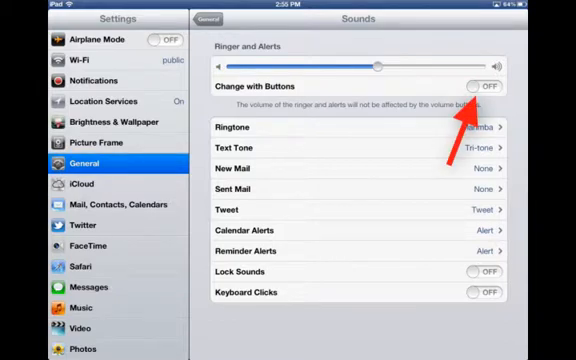
{"action": "left_click", "coordinate": [481, 76]}
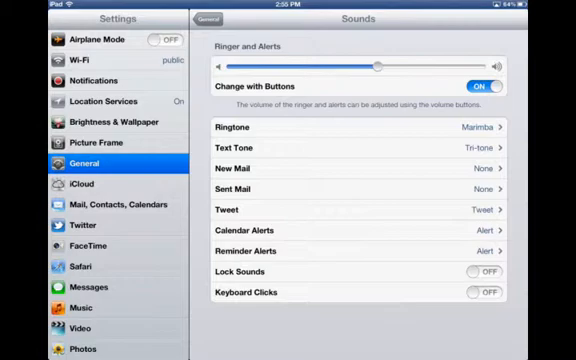